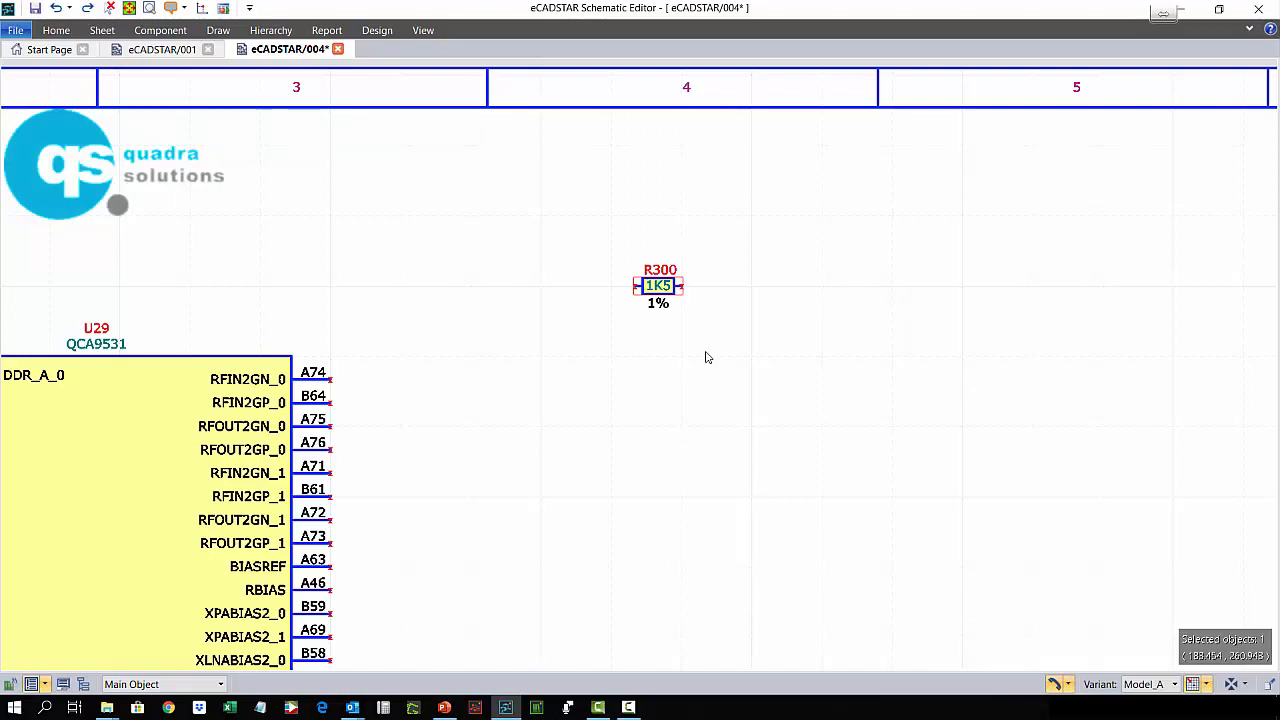
pyautogui.moveTo(912, 312)
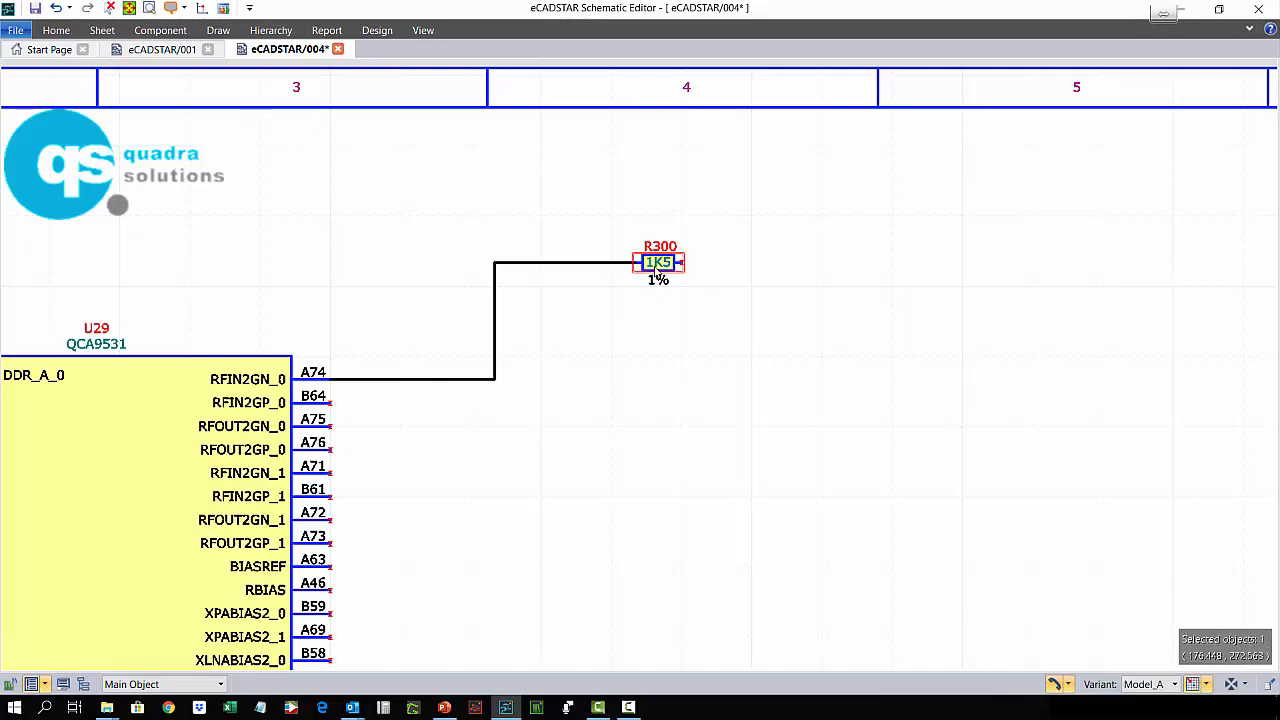
# Paste copies of resistor R300 to place R301–R304 in a diagonal below it
pyautogui.press('ctrl+v')
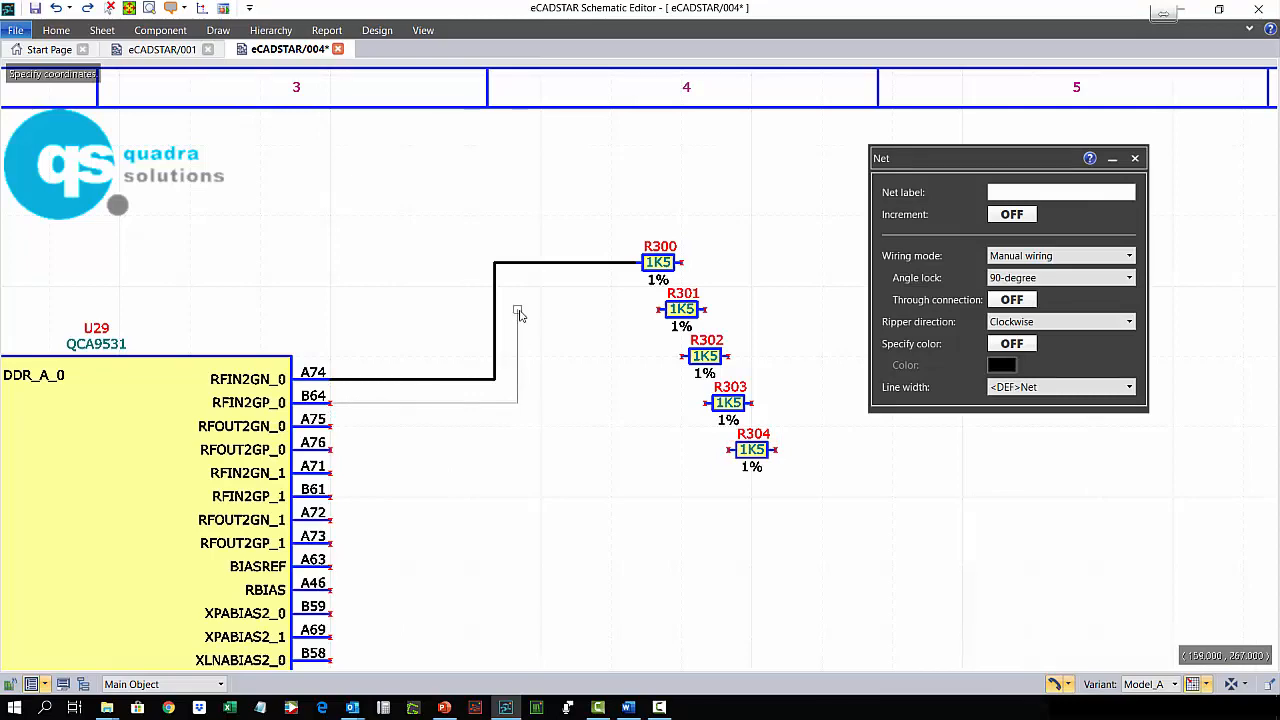
# Connect the B64 wire to R301 and try Auto, Semi-auto and Manual wiring modes in the Net panel
pyautogui.click(658, 308)
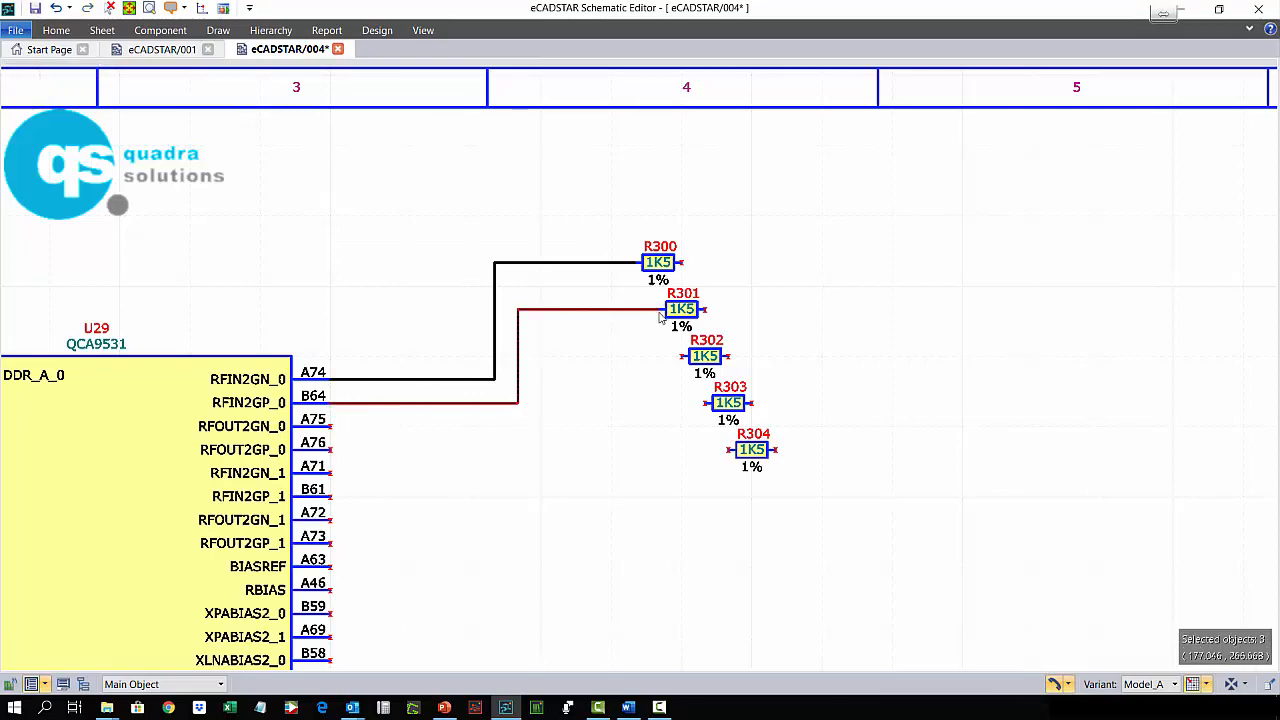
pyautogui.click(1068, 360)
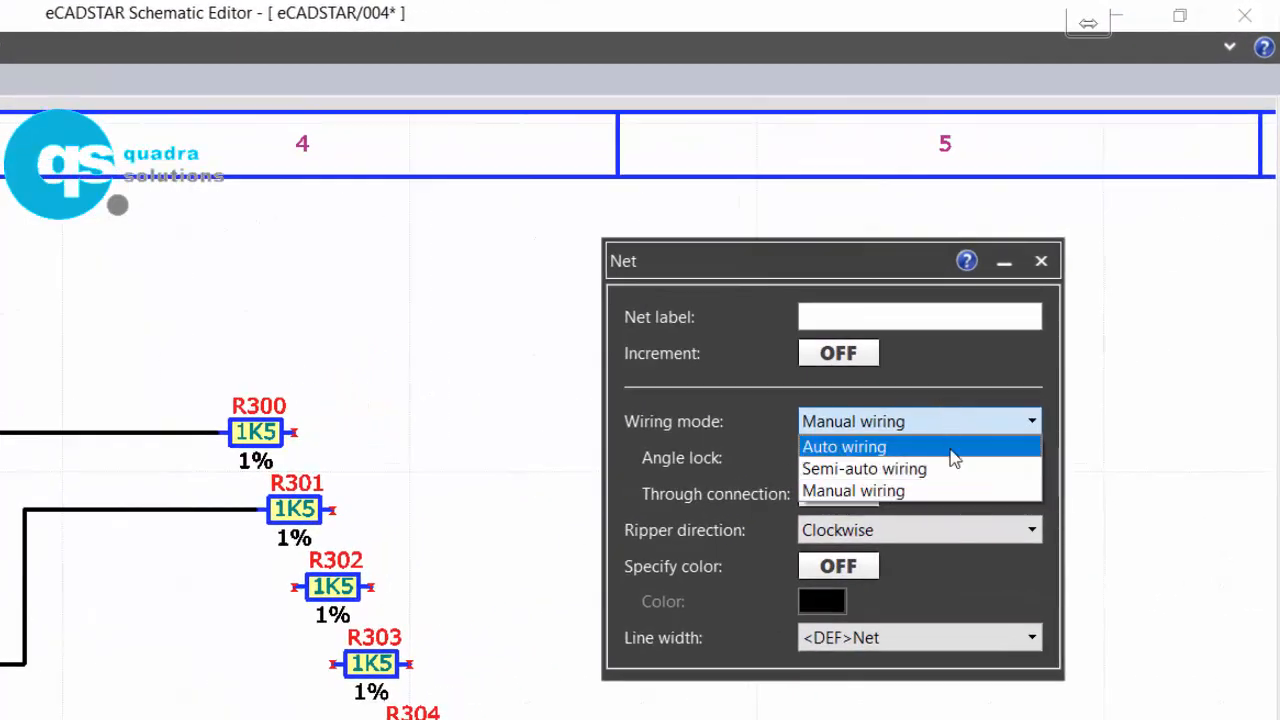
pyautogui.click(852, 490)
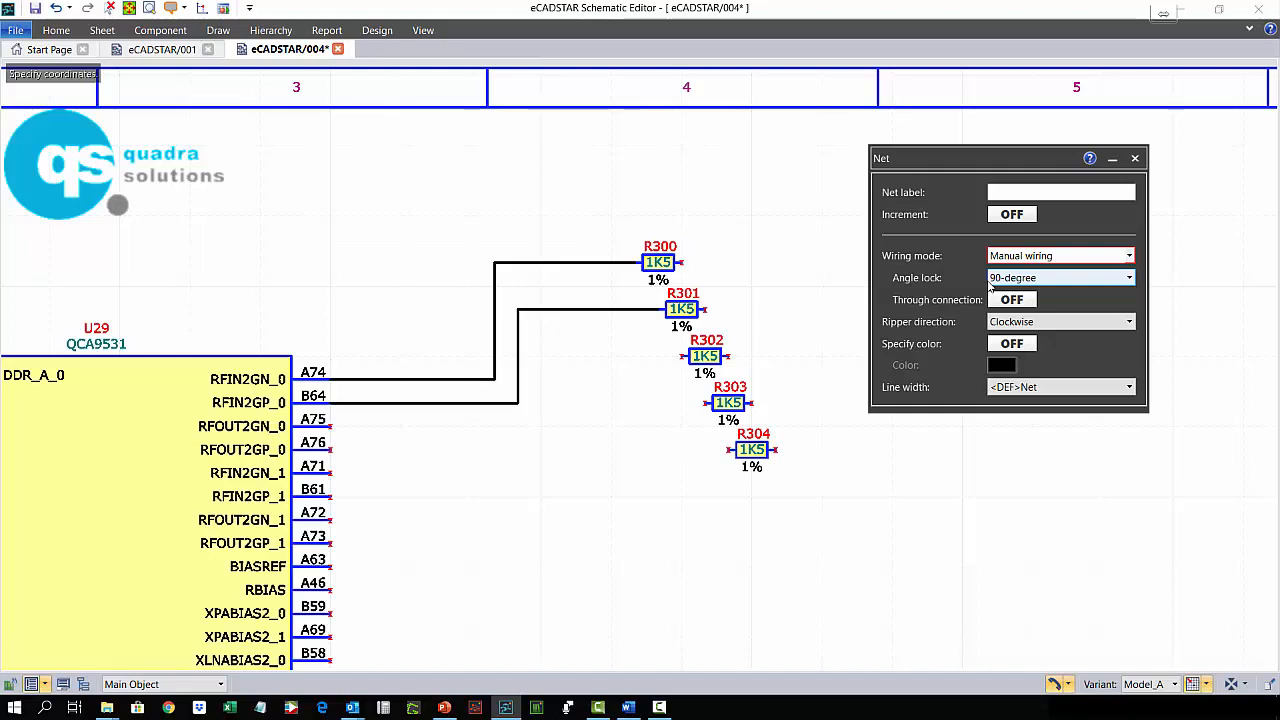
pyautogui.moveTo(588, 408)
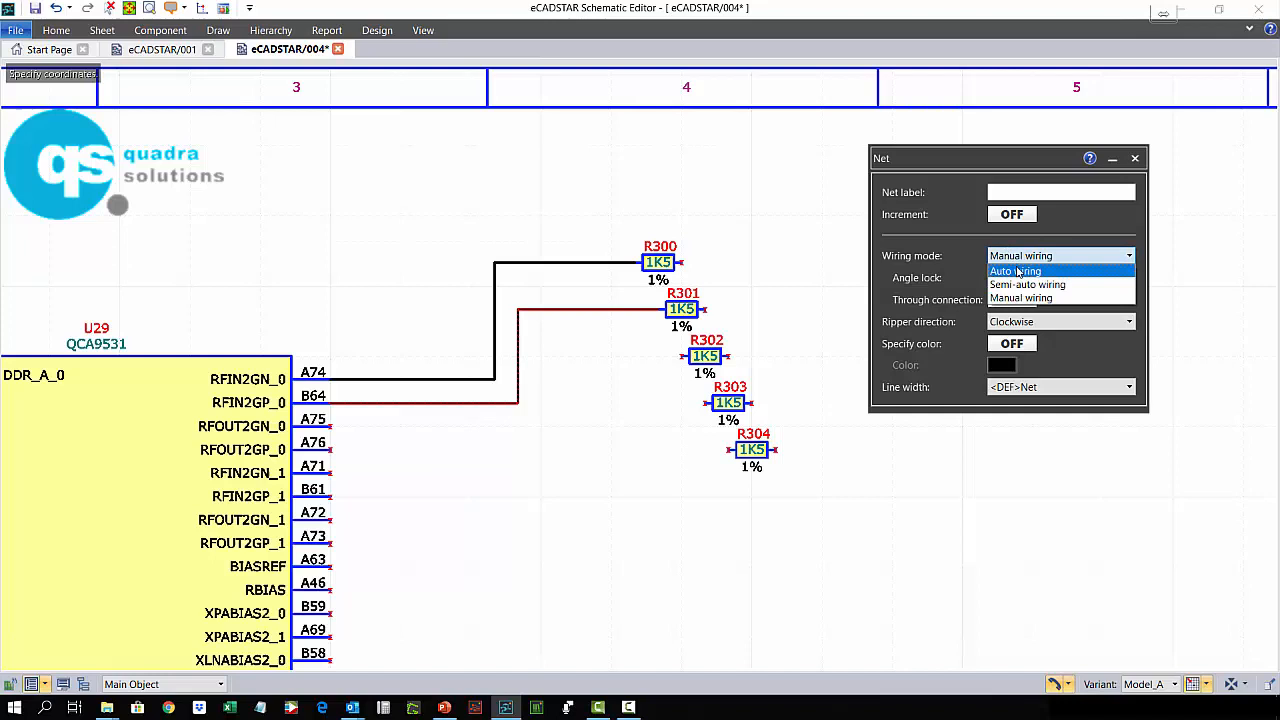
pyautogui.click(1028, 284)
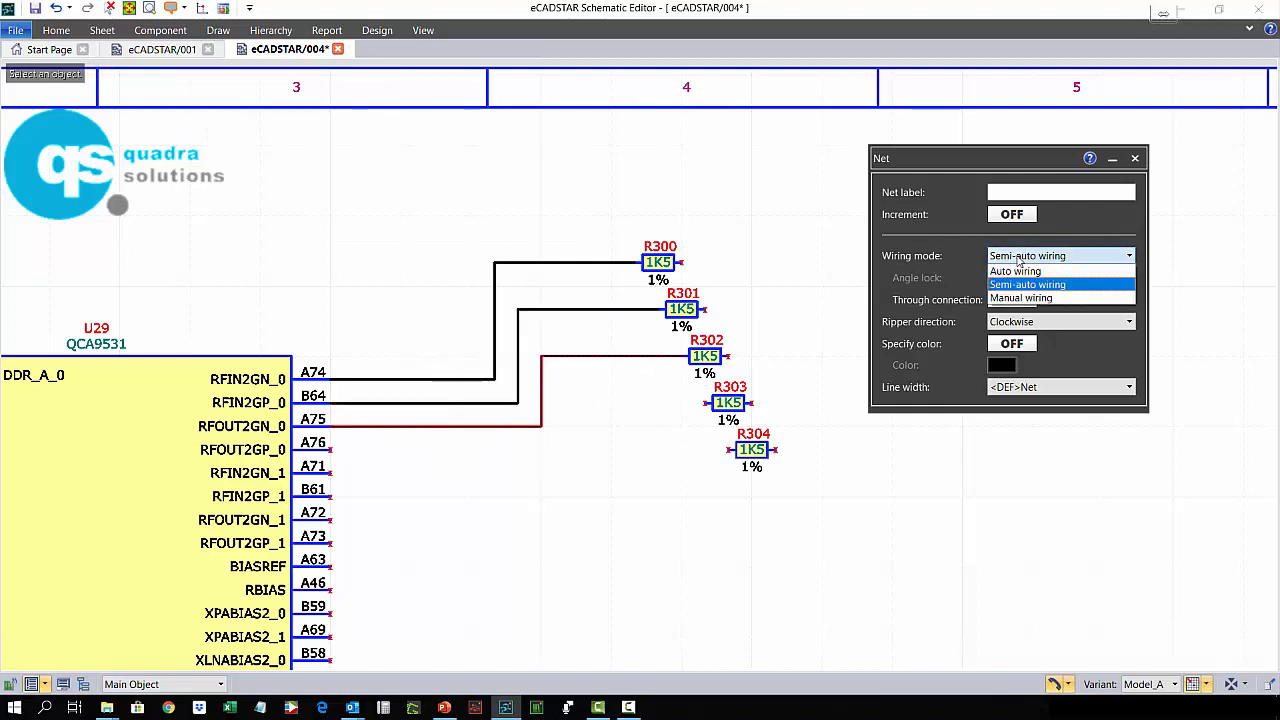
pyautogui.click(1016, 272)
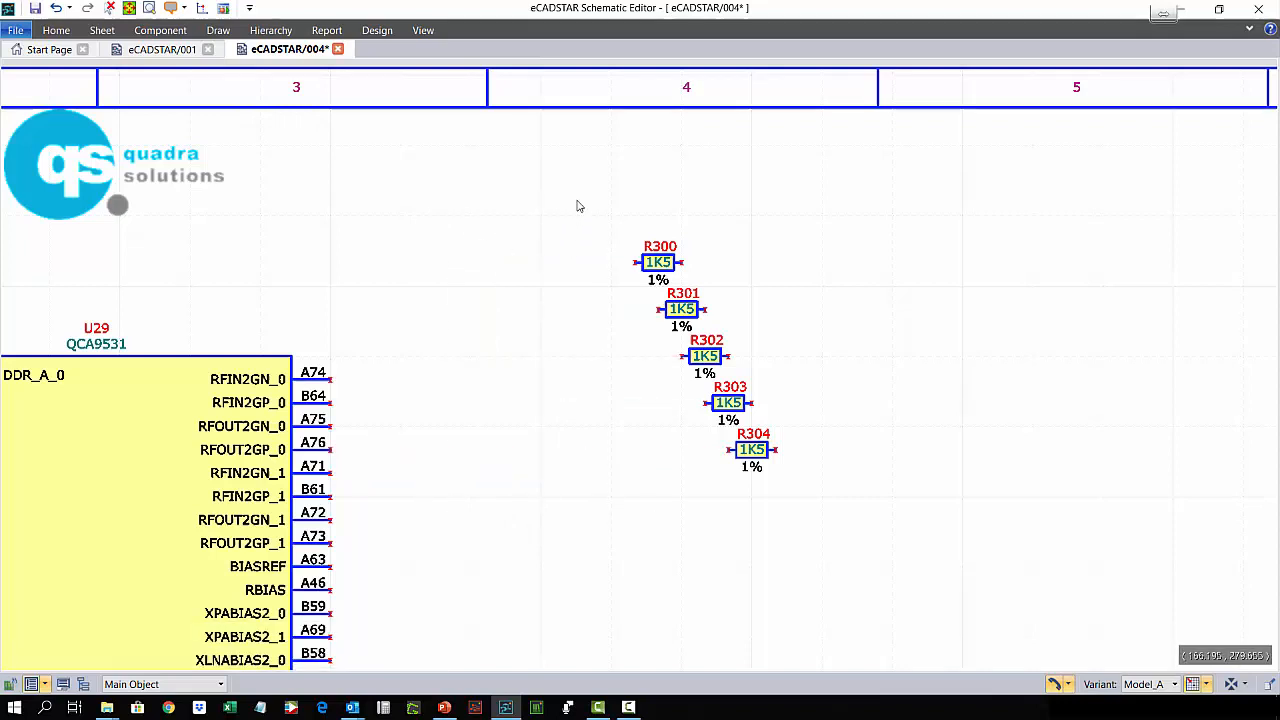
# Align resistors R300–R304 to the right edge into a single column
pyautogui.rightClick(752, 448)
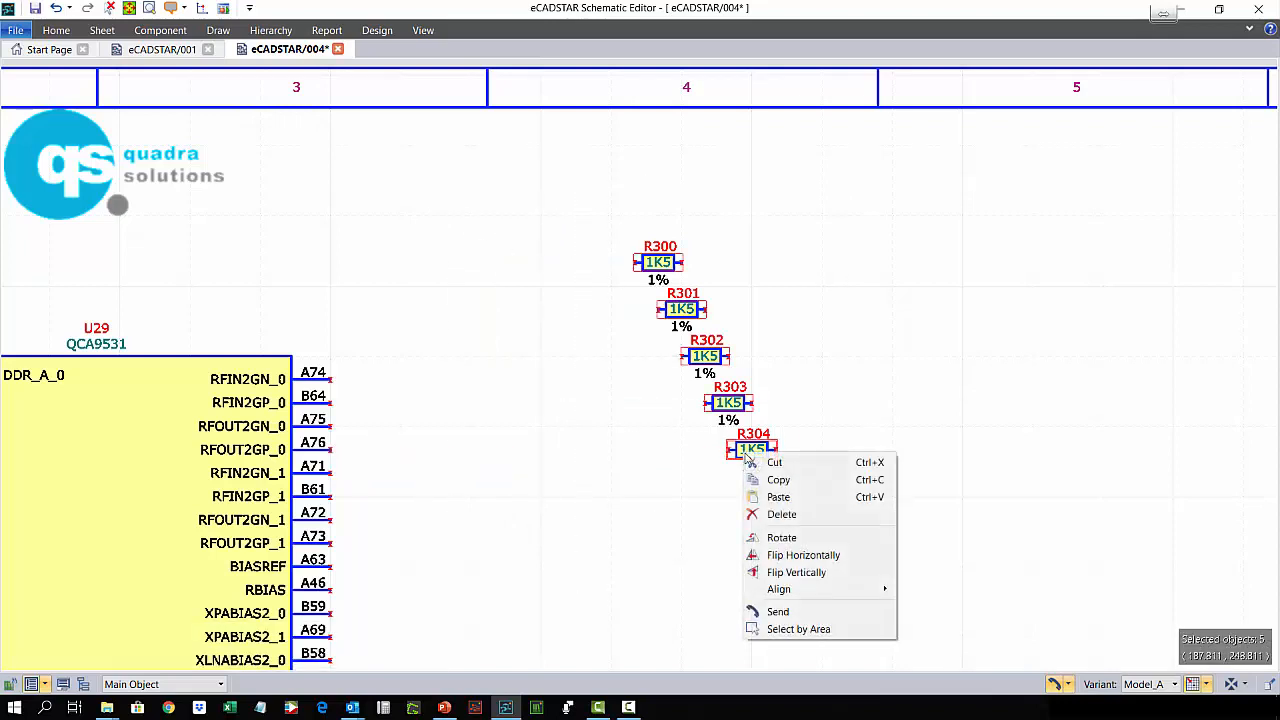
pyautogui.moveTo(780, 588)
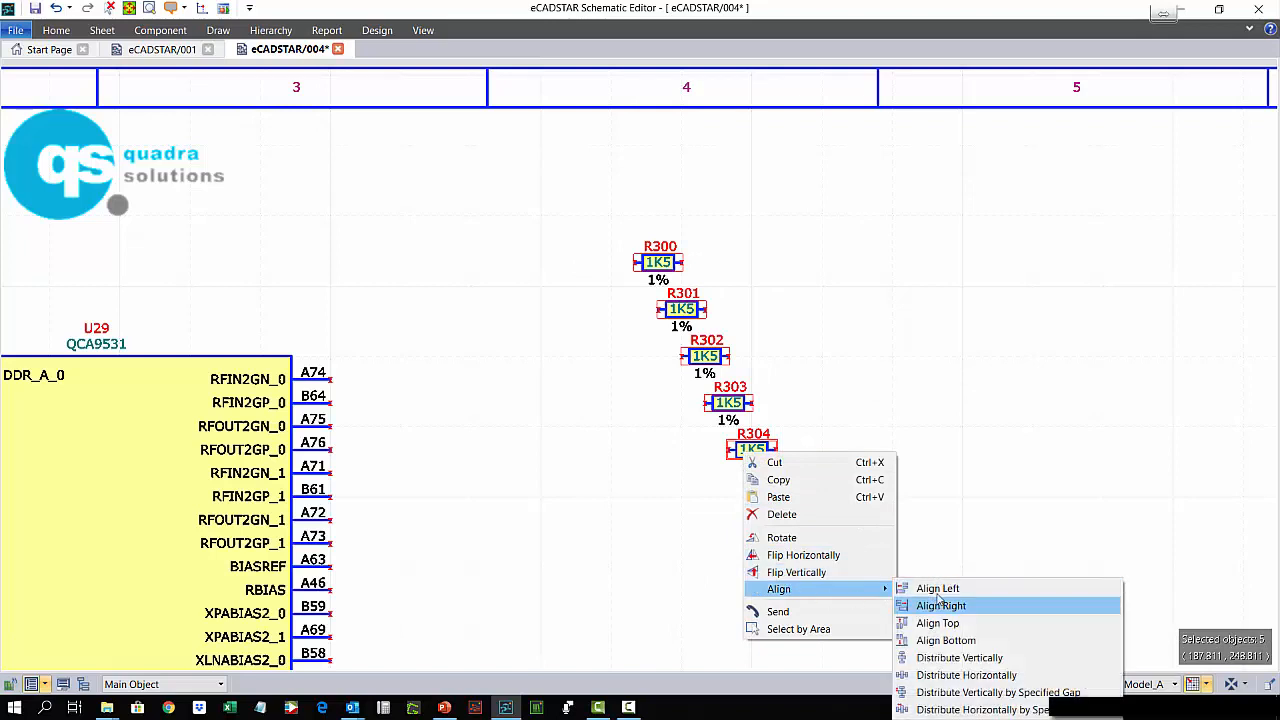
pyautogui.click(938, 588)
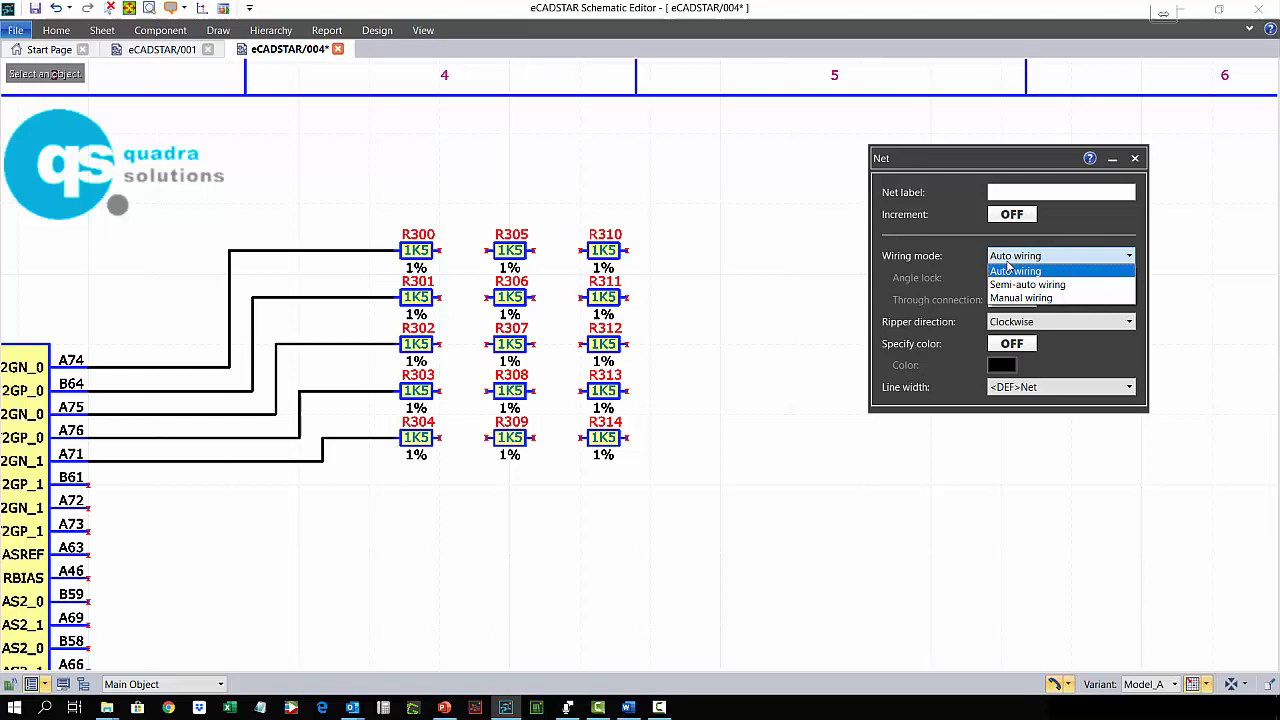
# Draw horizontal nets through each resistor row in Manual wiring mode and finish
pyautogui.click(1020, 298)
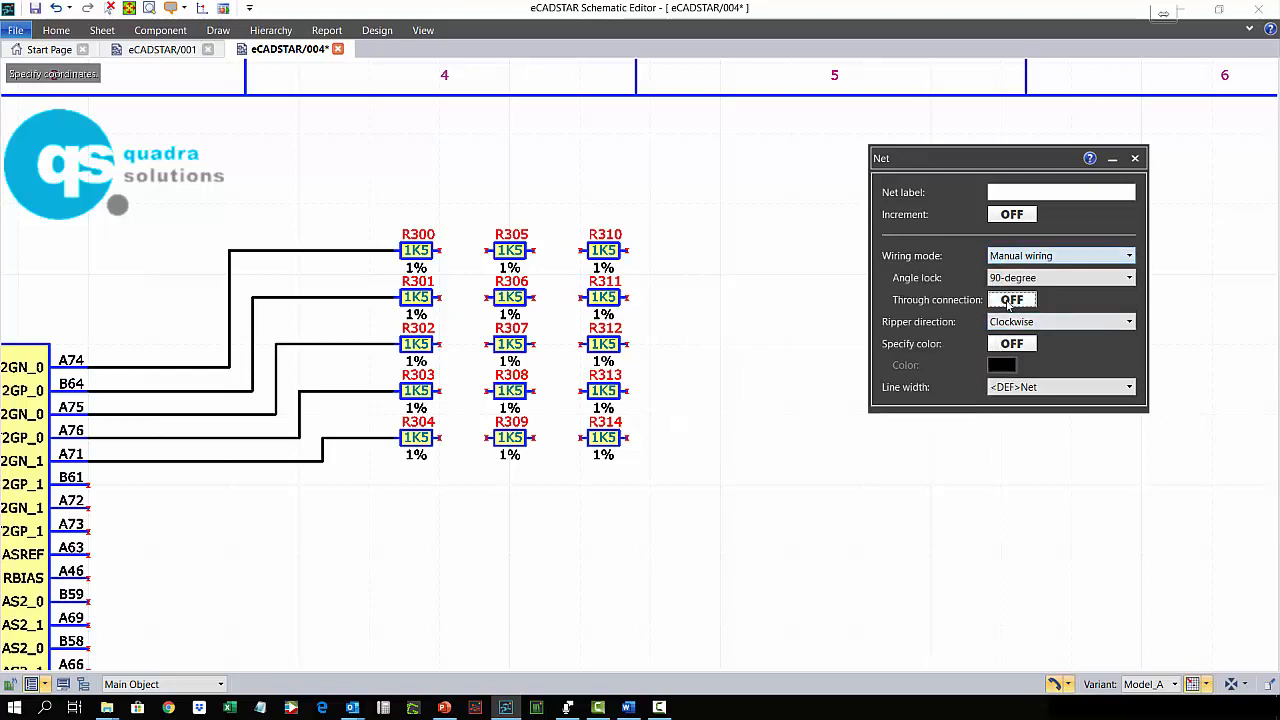
pyautogui.click(1012, 300)
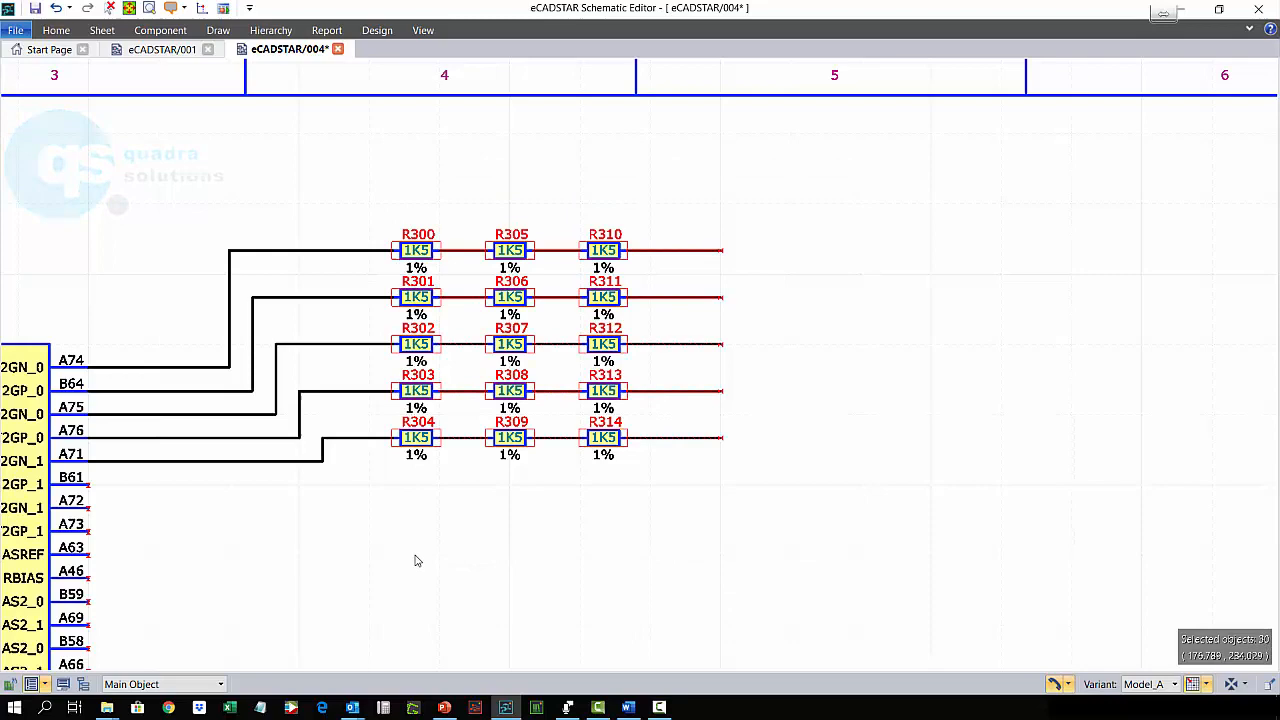
pyautogui.press('Delete')
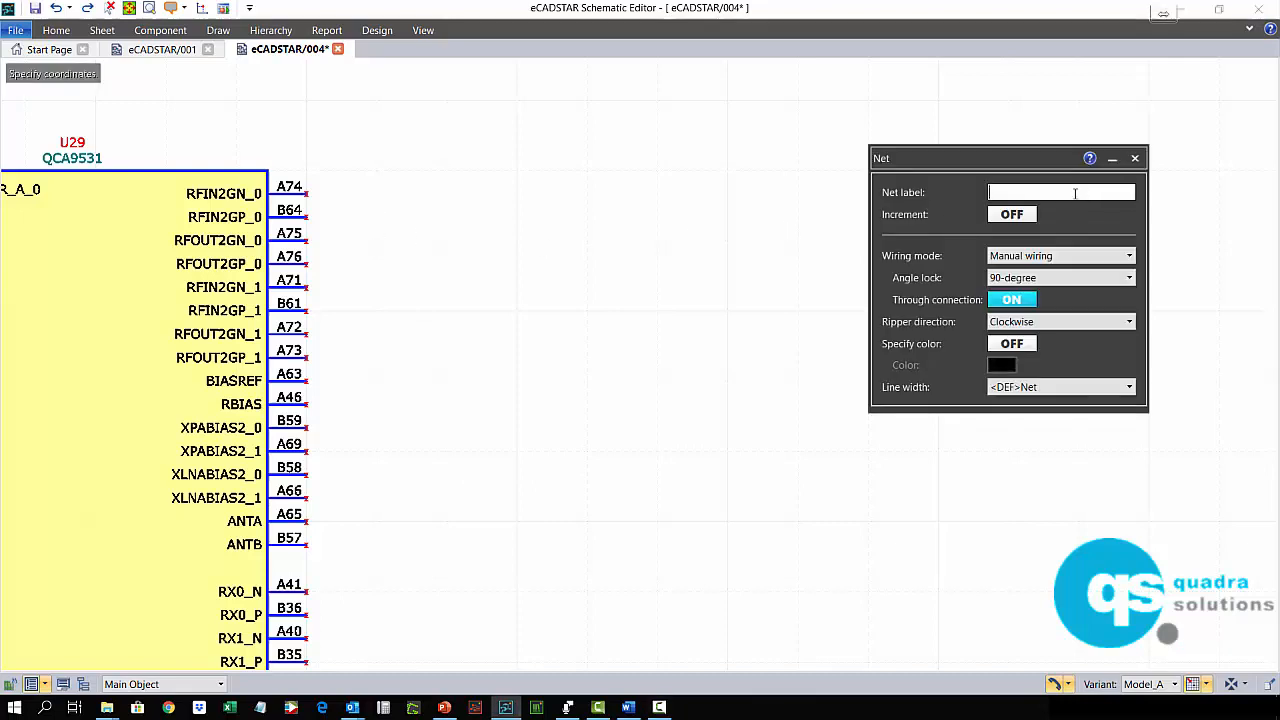
# Start a net labelled data_[0] on a U29 pin as a trial data wire
pyautogui.write('data')
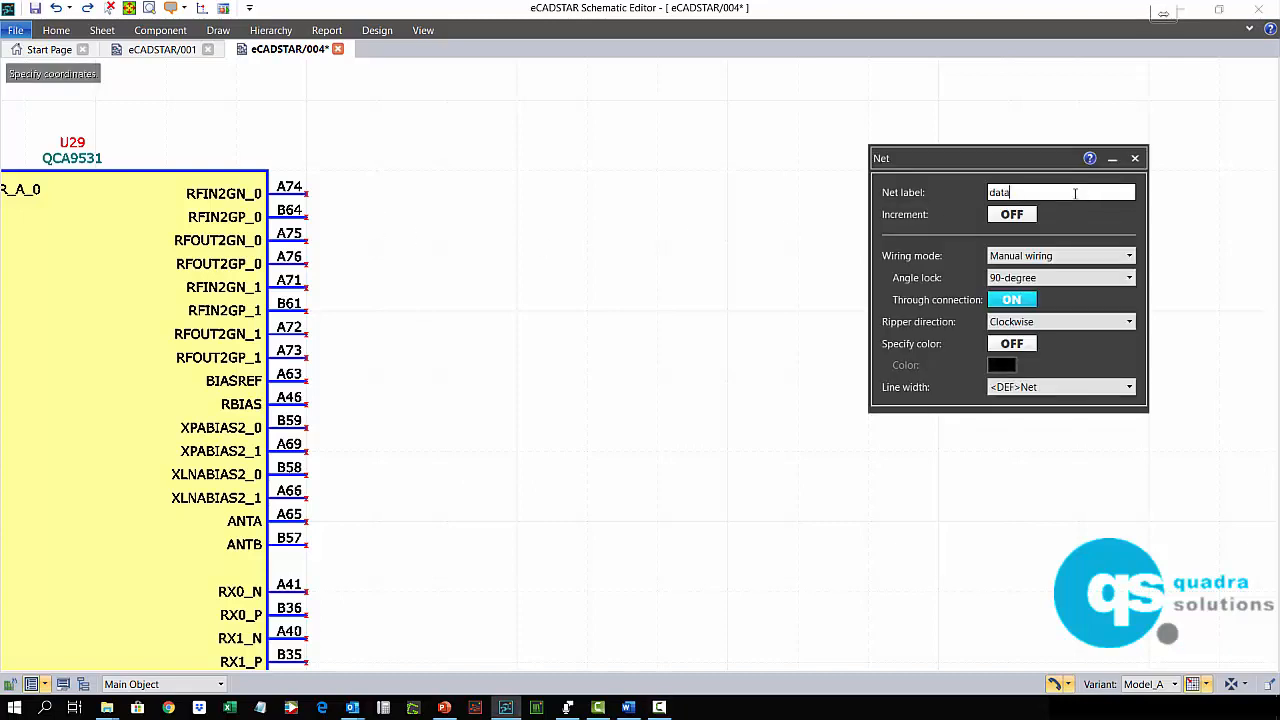
pyautogui.write('_[0]')
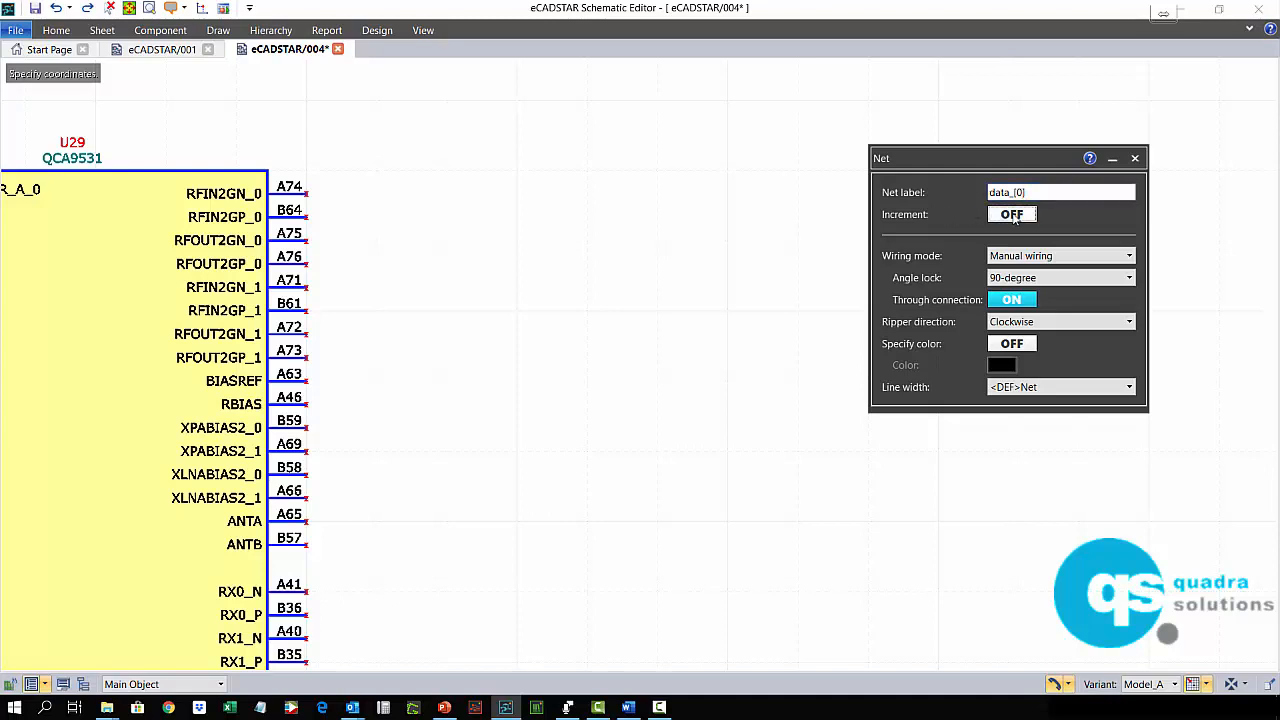
pyautogui.click(1012, 214)
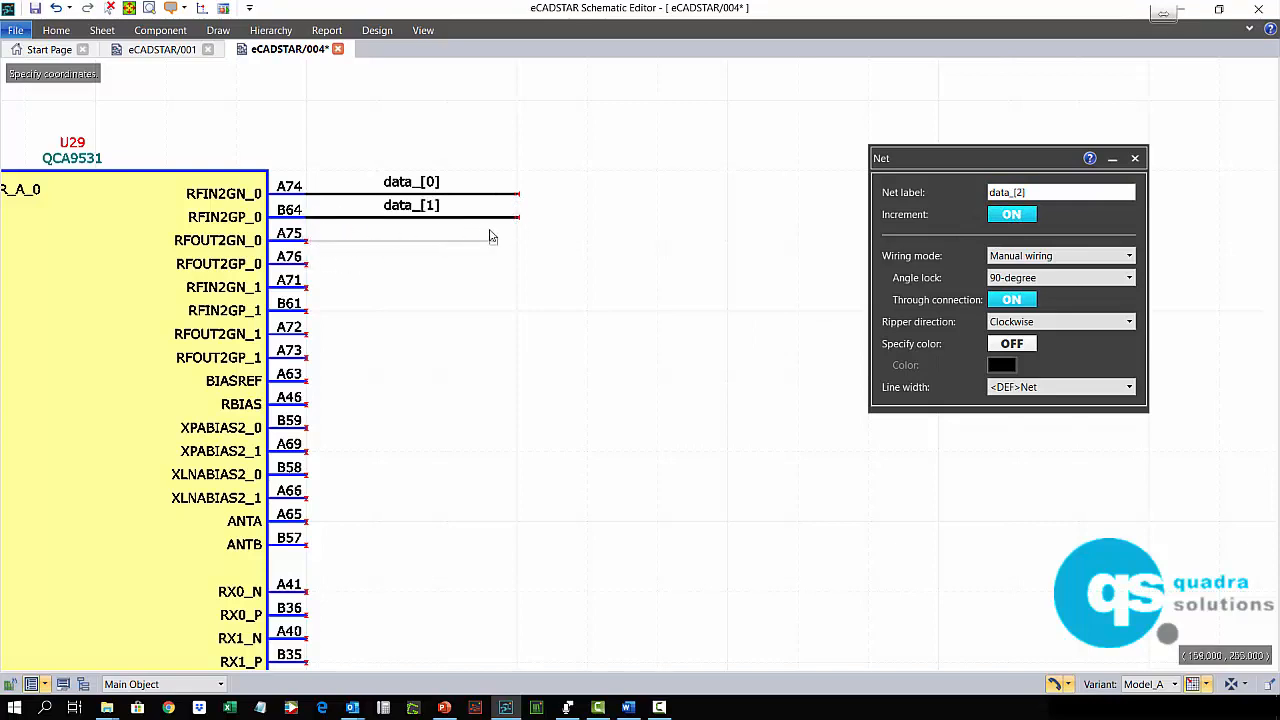
pyautogui.click(490, 236)
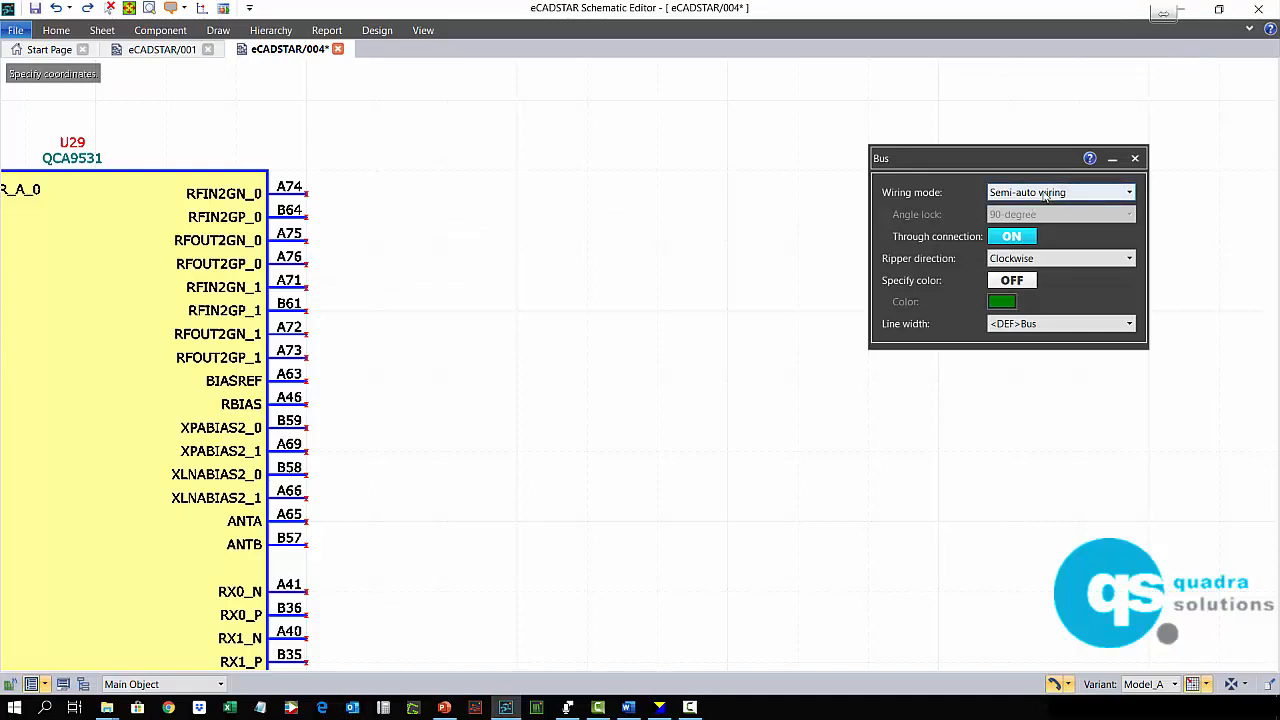
# Draw the vertical bus beside U29 pins A74–B57 with bus entries and finish
pyautogui.click(1060, 192)
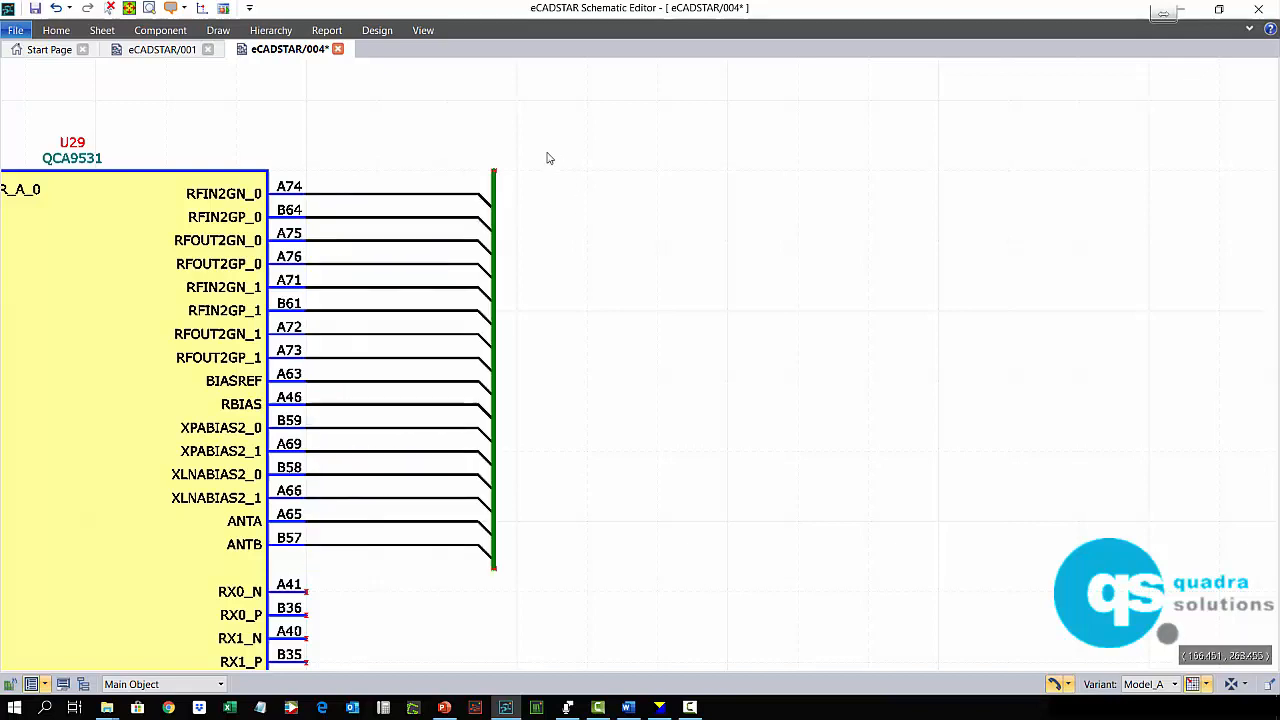
pyautogui.press('Delete')
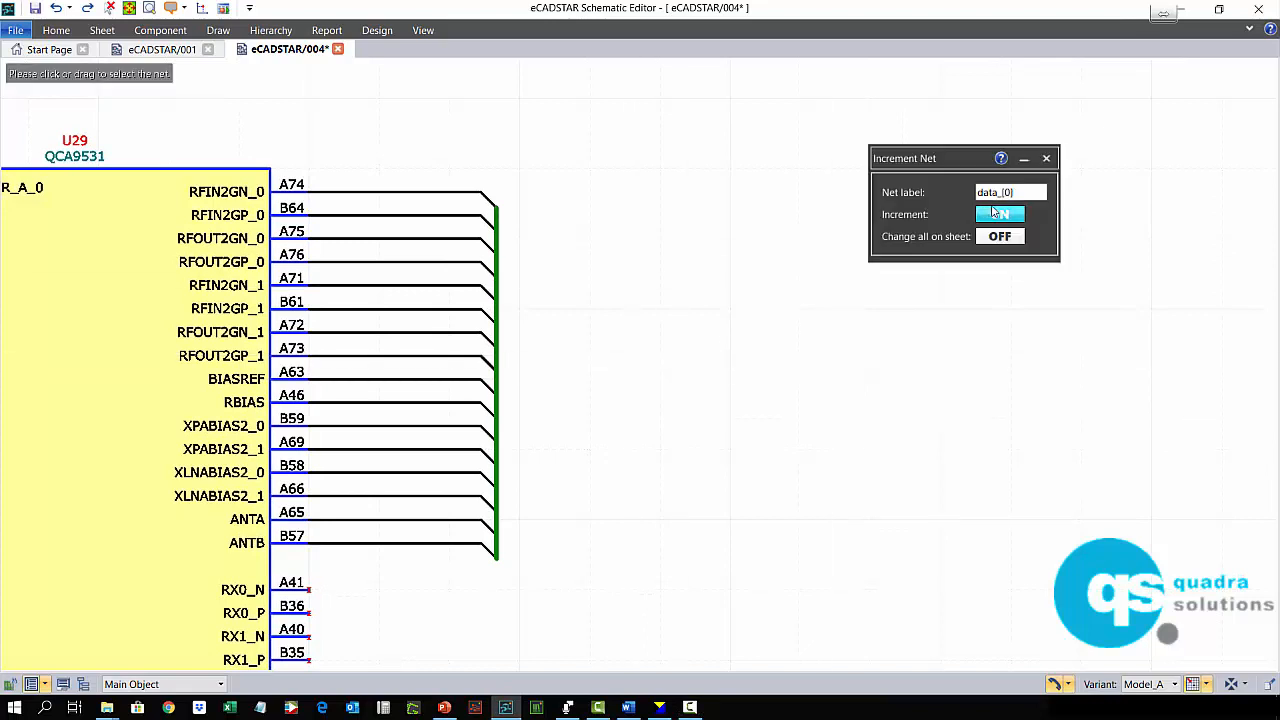
# Label the sixteen bus wires data_[0]–data_[15], then reverse so data_[15] sits at A74
pyautogui.click(1000, 212)
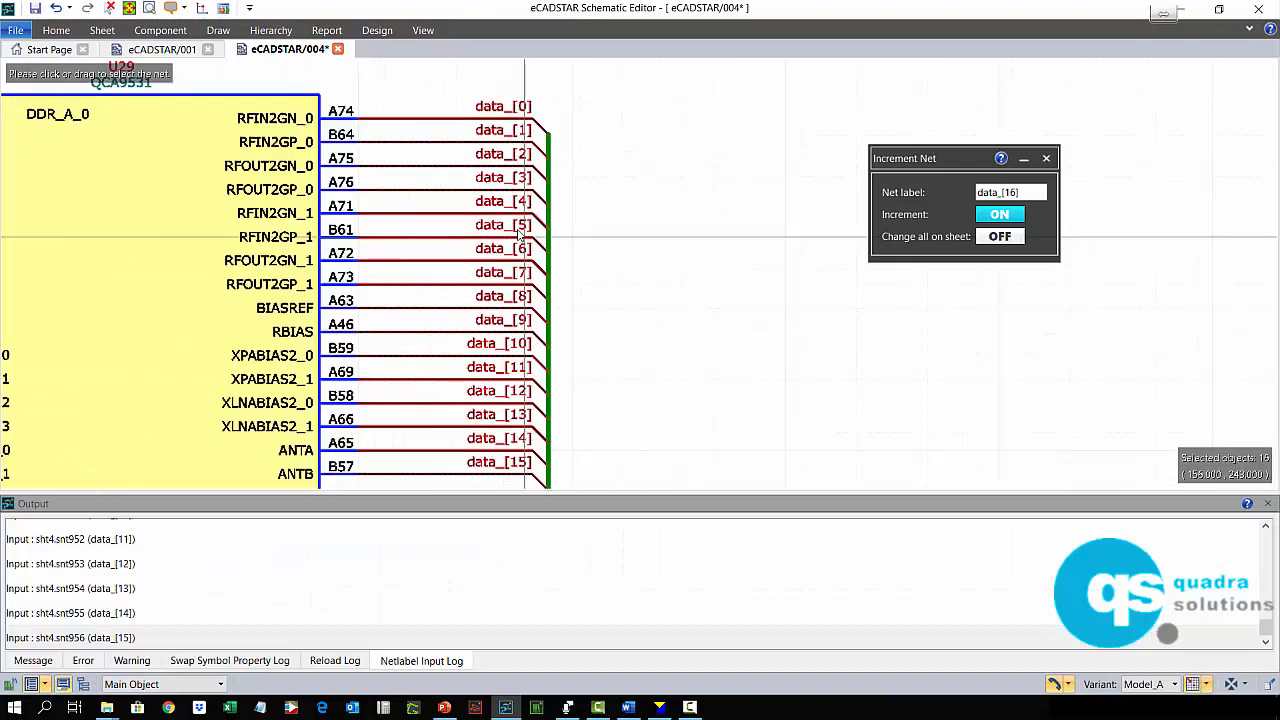
pyautogui.click(1010, 192)
pyautogui.write('0')
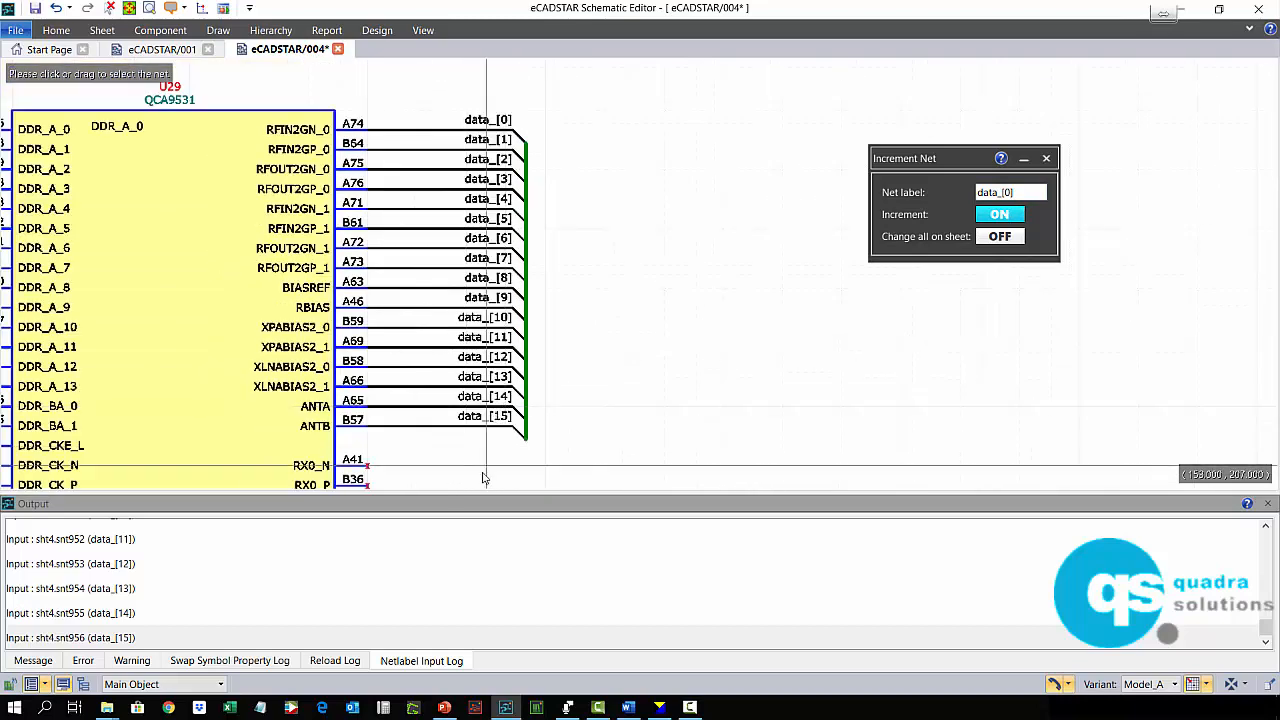
pyautogui.click(1000, 214)
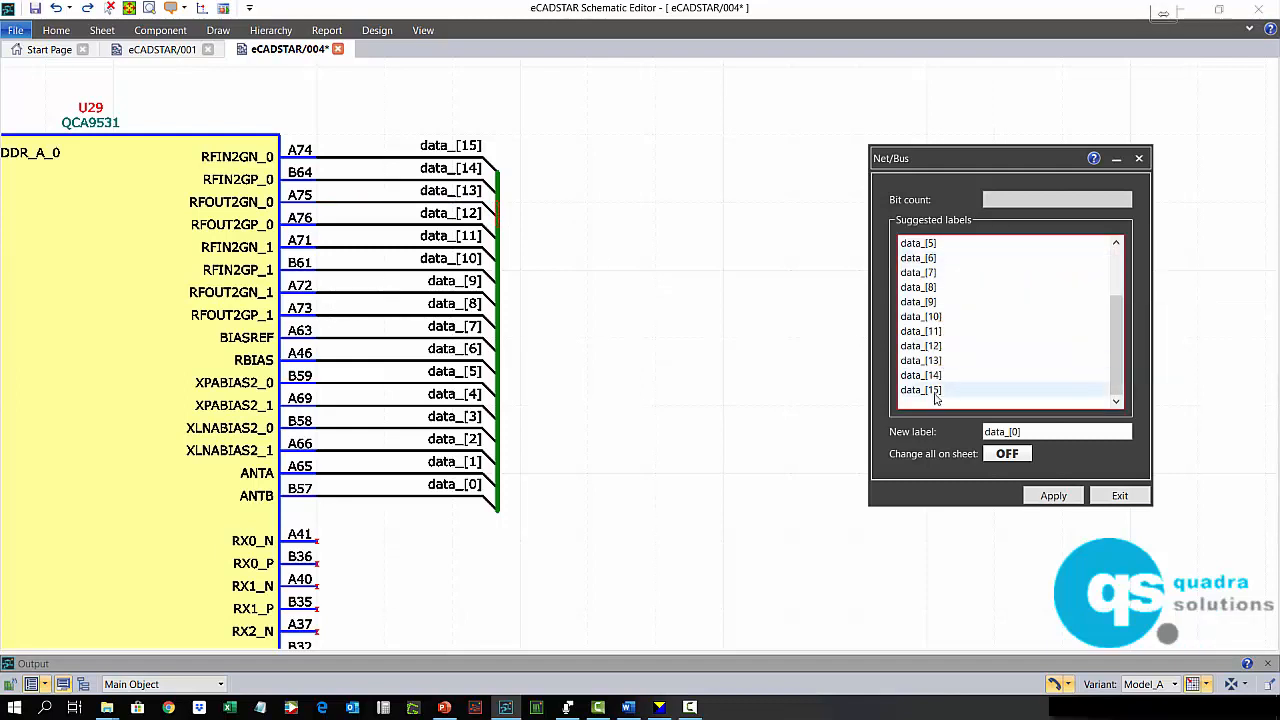
# Apply all suggested labels to name the bus data_[0-15] and exit the Net/Bus dialog
pyautogui.click(918, 388)
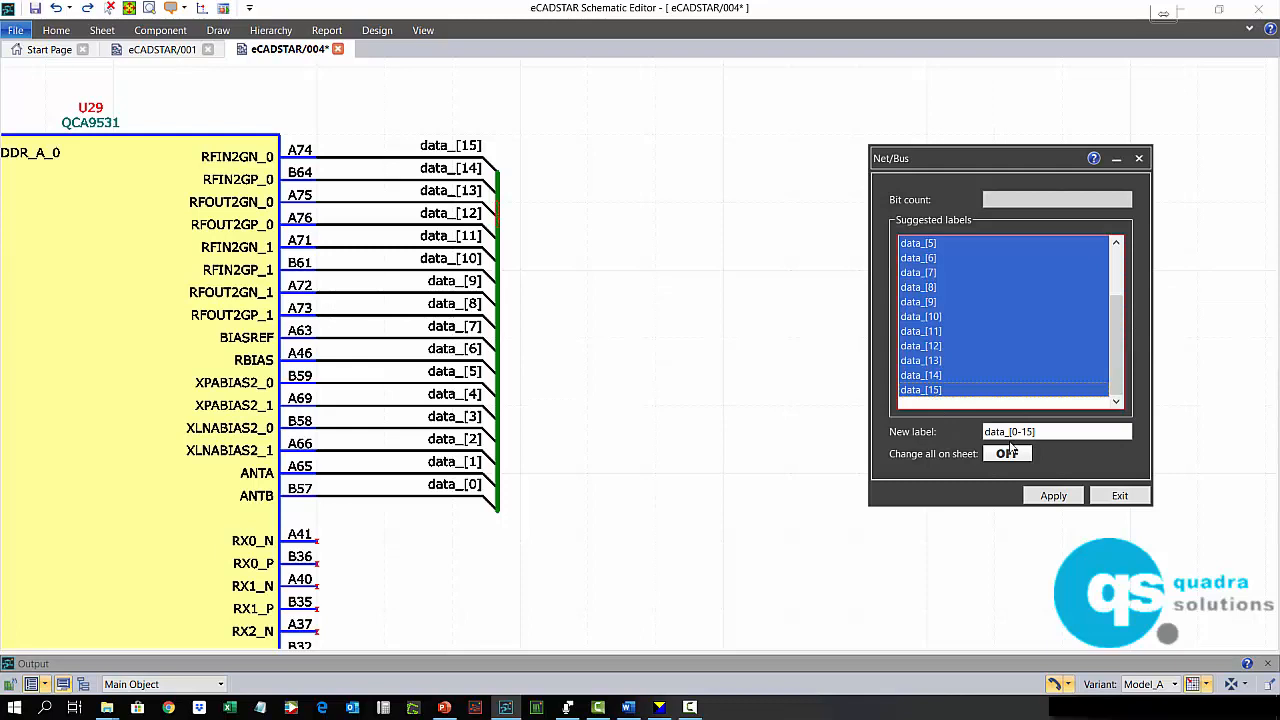
pyautogui.click(1052, 496)
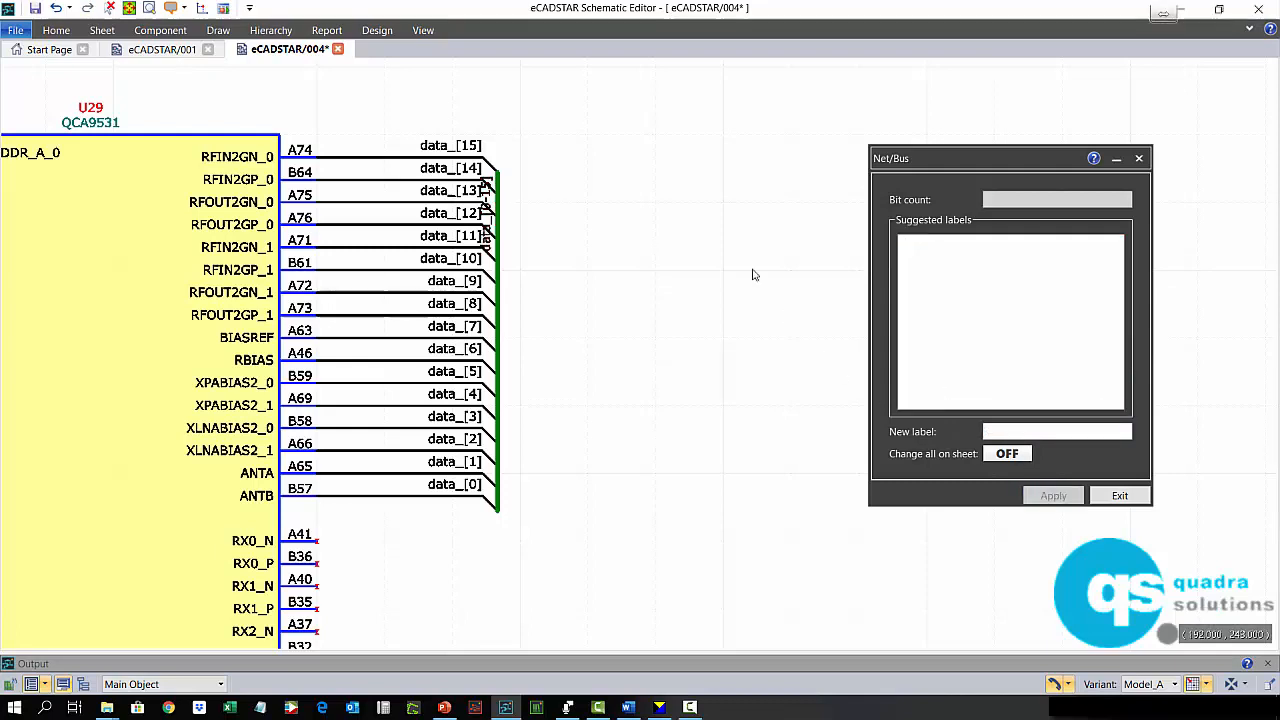
pyautogui.click(1120, 496)
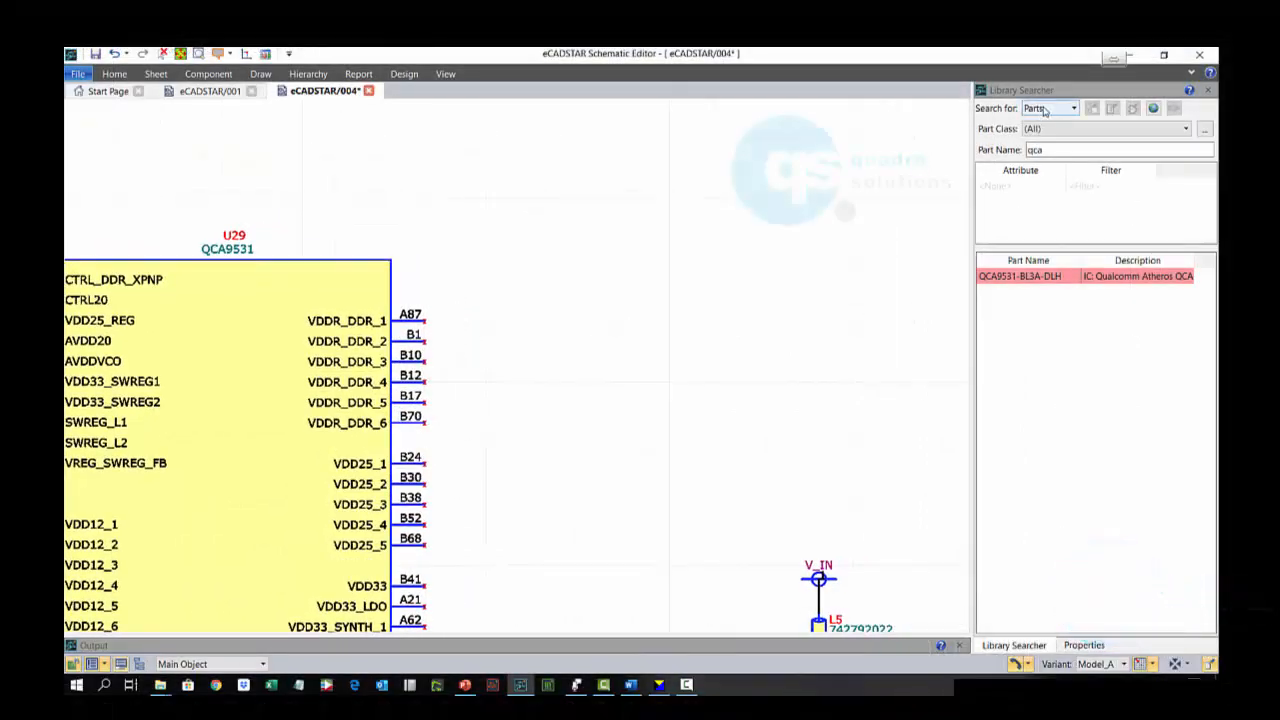
# Find GLOBALSIGNAL_No_Net among library symbols and place it above U29
pyautogui.click(1076, 108)
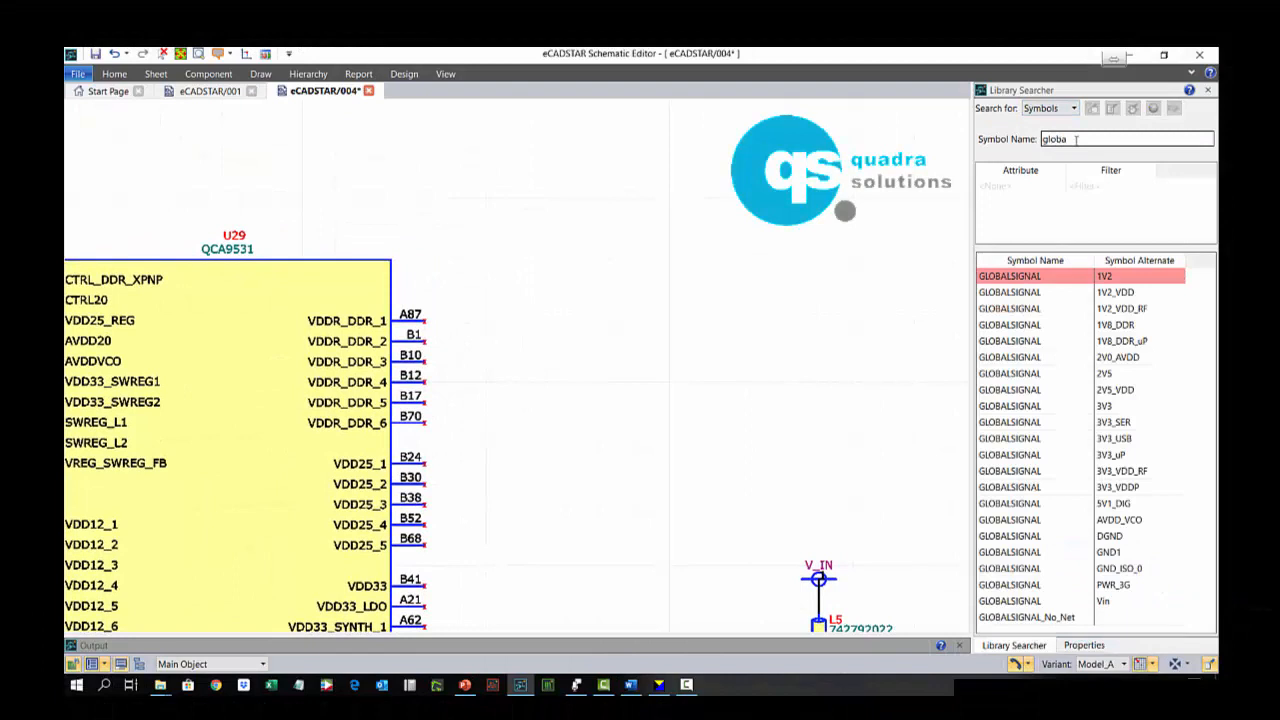
pyautogui.click(1140, 438)
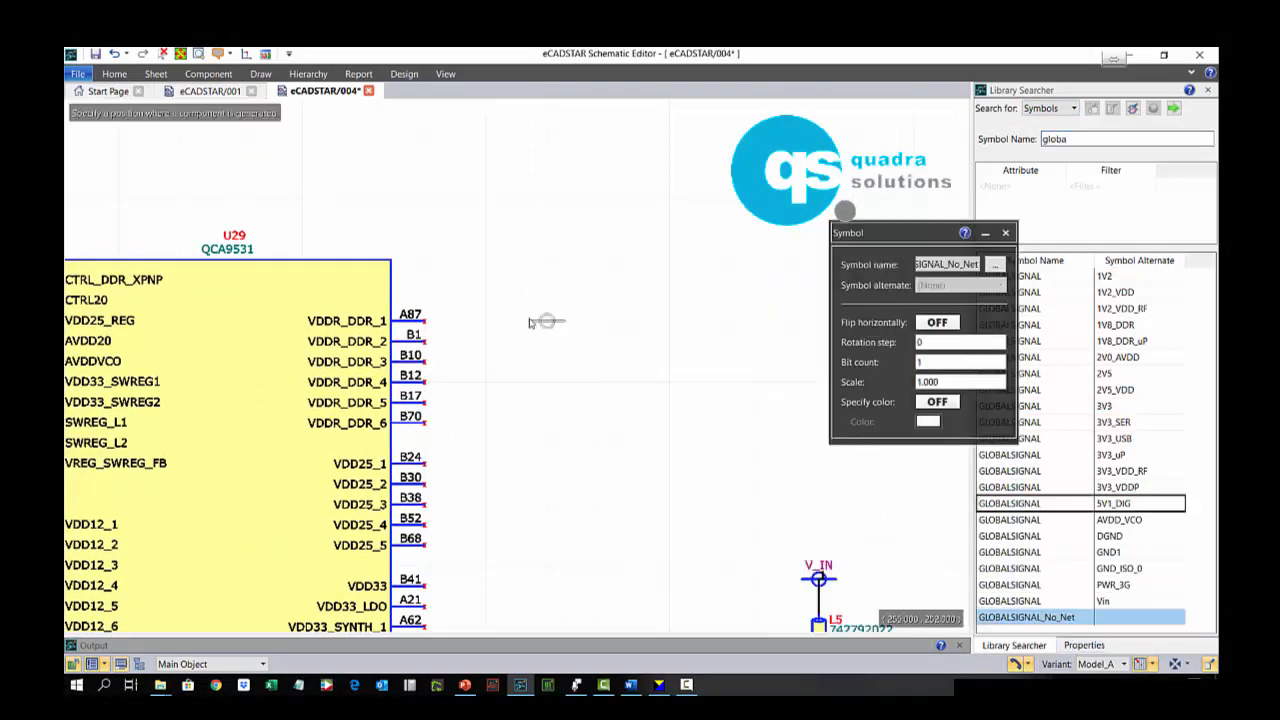
pyautogui.click(548, 198)
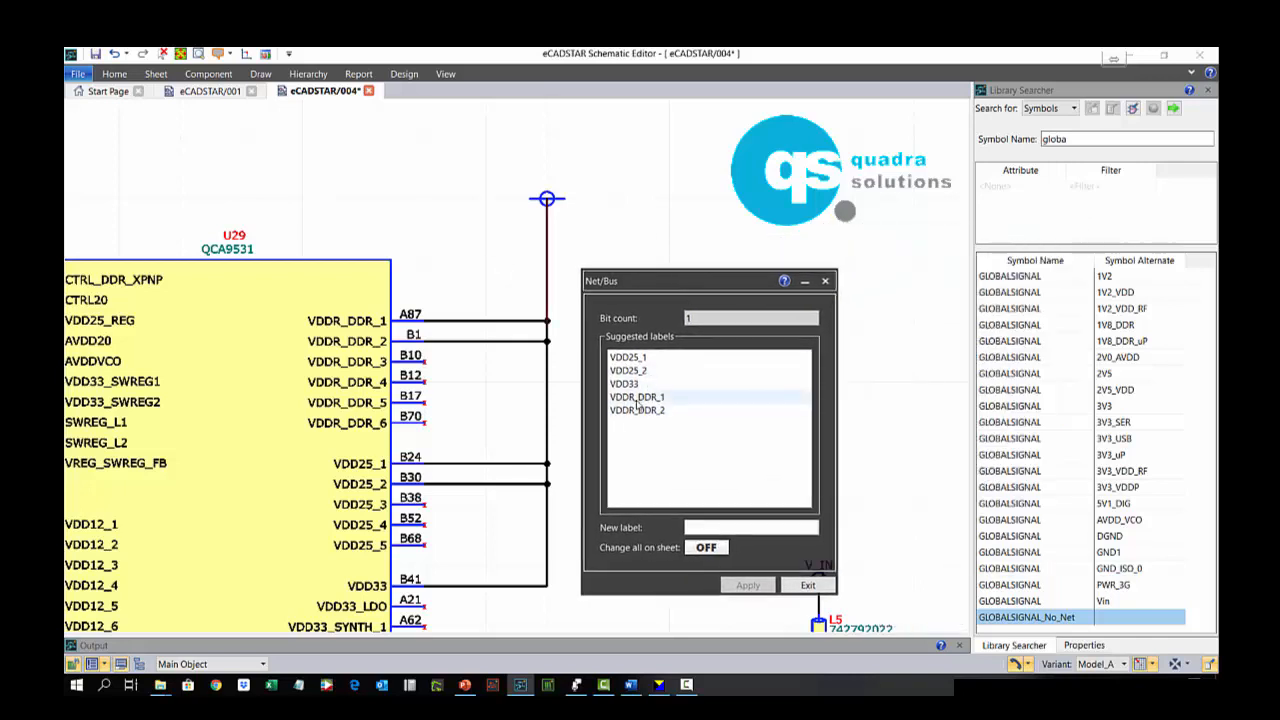
# Wire the global signal to the U29 VDD pins and review suggested power net names
pyautogui.click(628, 356)
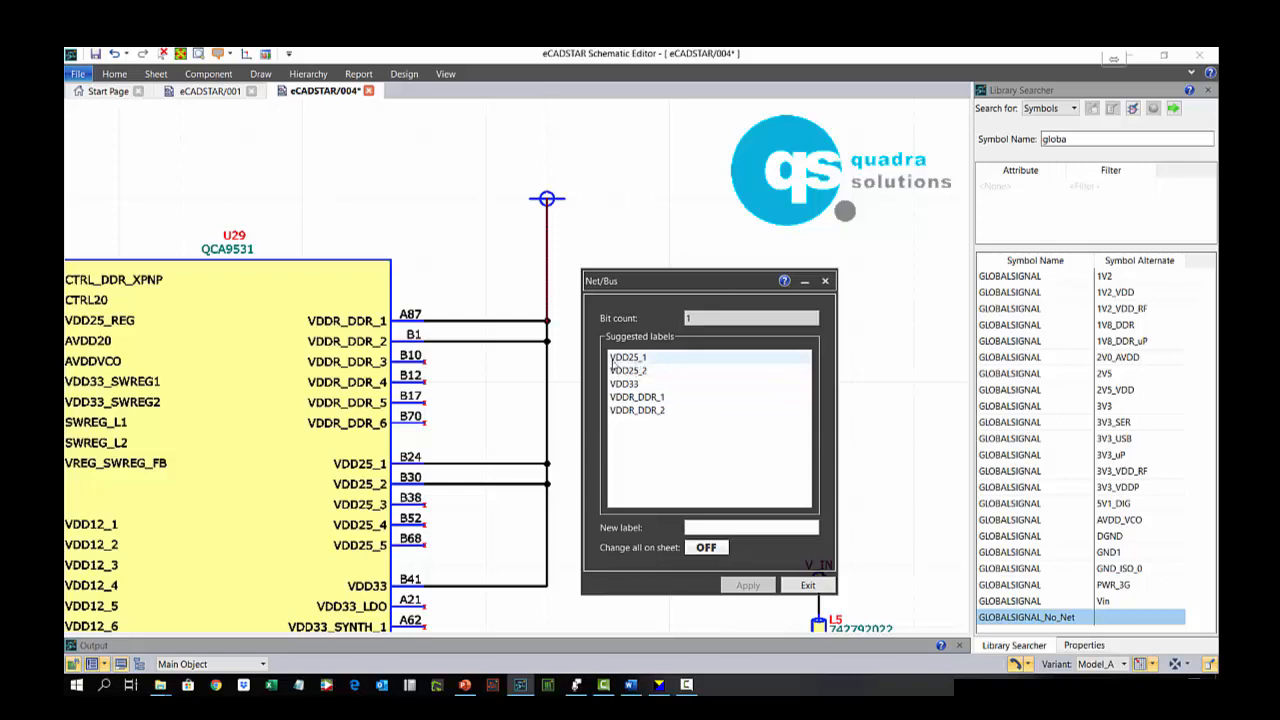
pyautogui.click(508, 468)
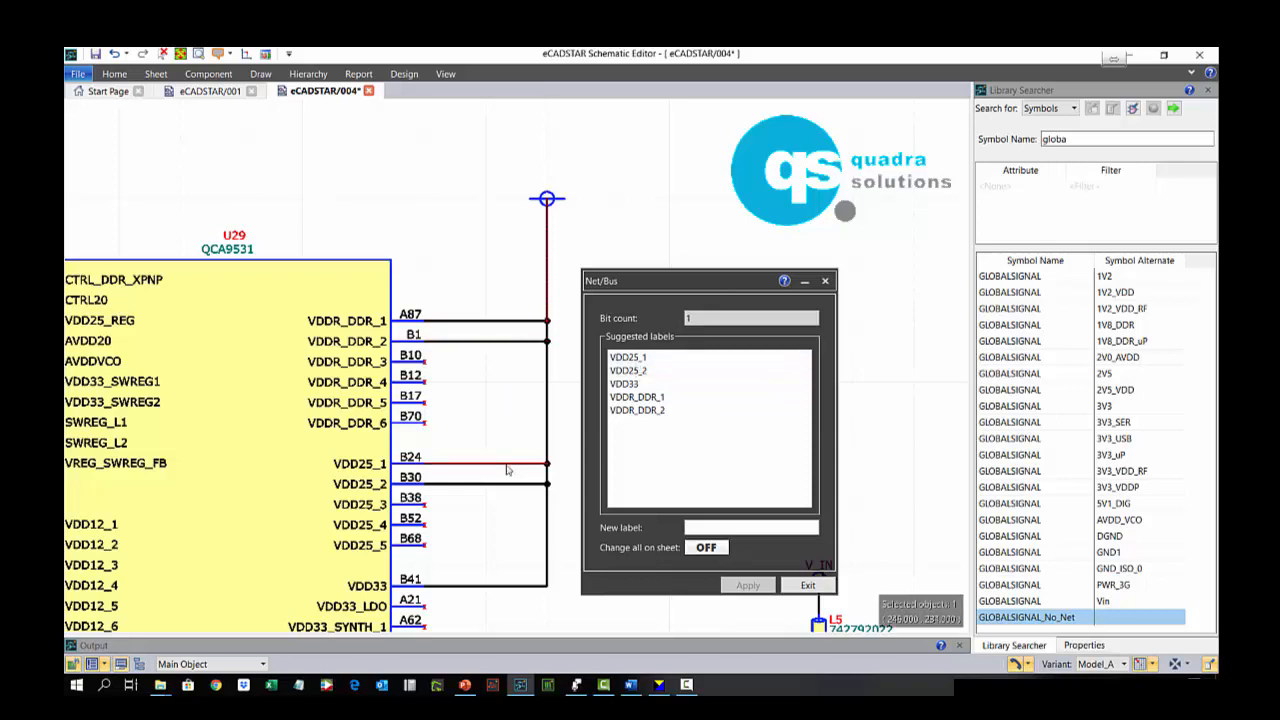
pyautogui.click(624, 384)
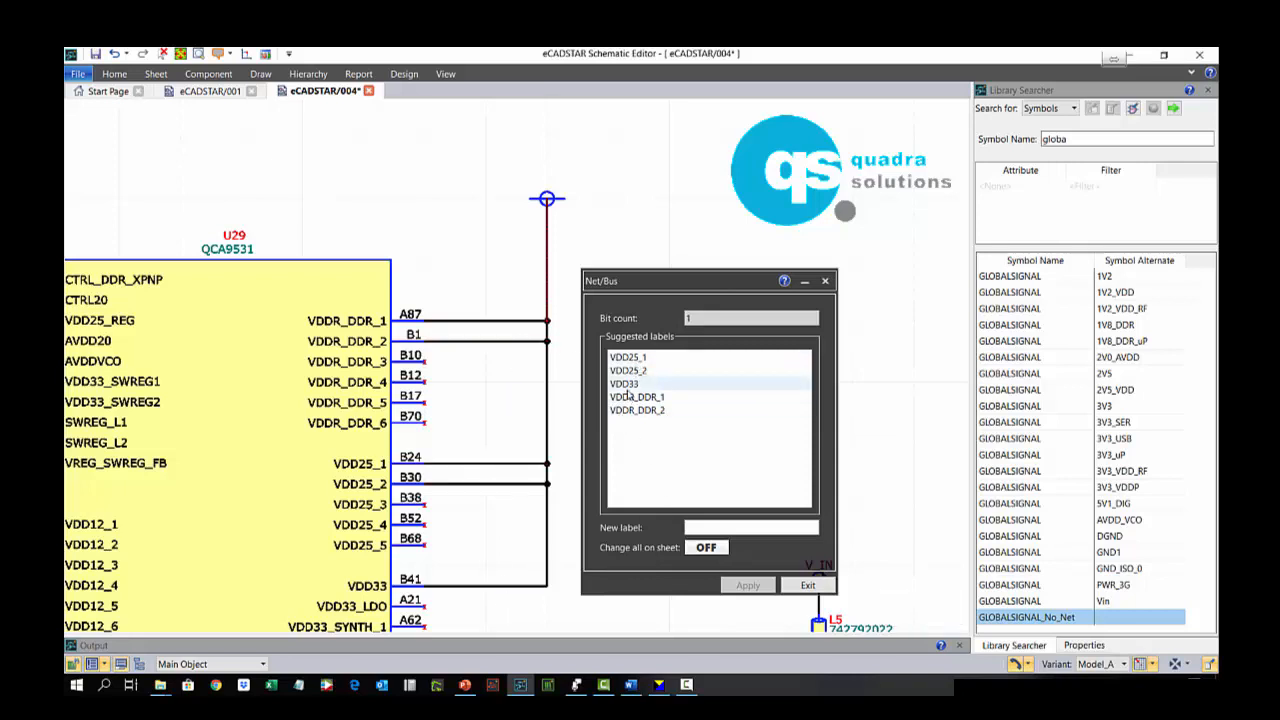